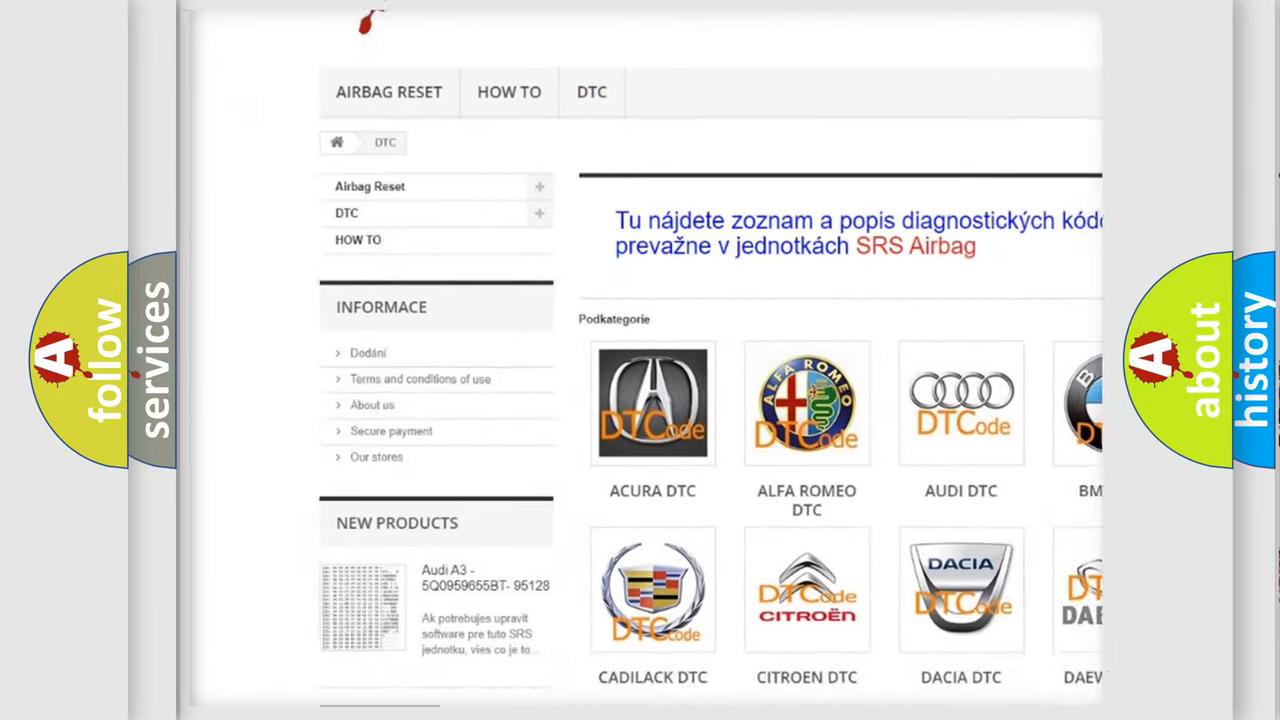
{"action": "scroll", "scroll_direction": "down", "scroll_amount": 3}
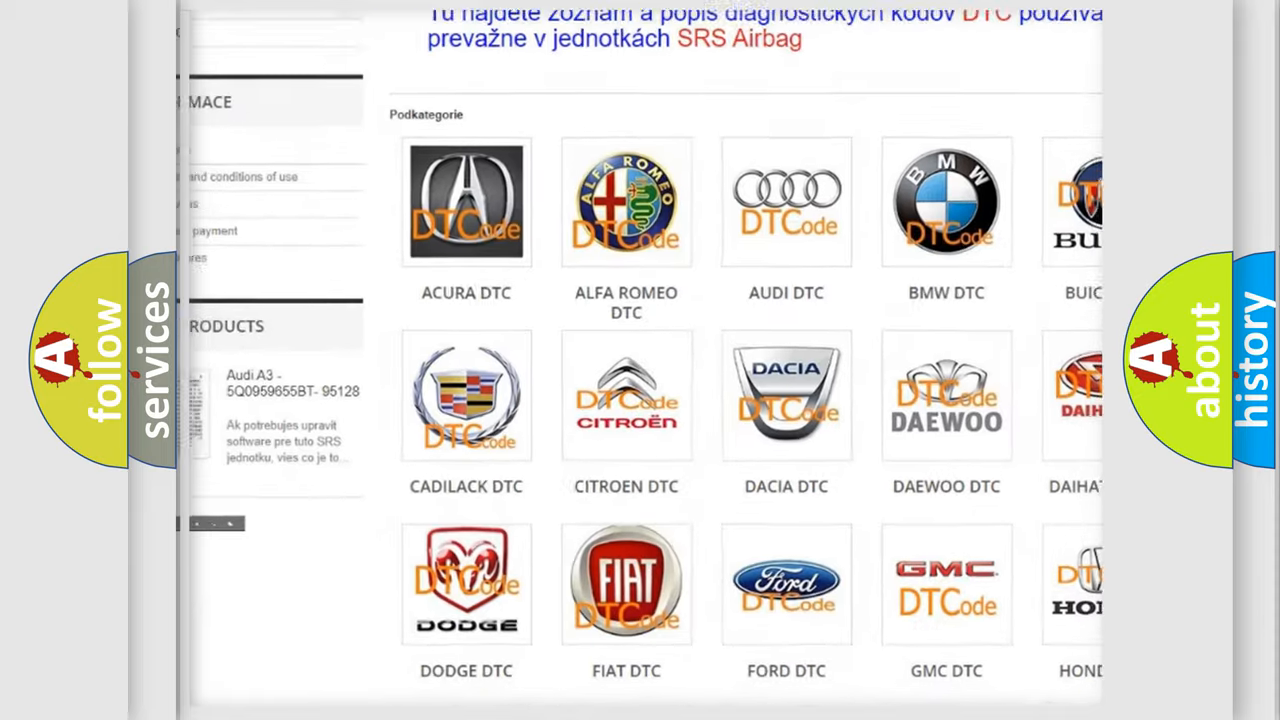
{"action": "scroll", "scroll_direction": "down", "scroll_amount": 3}
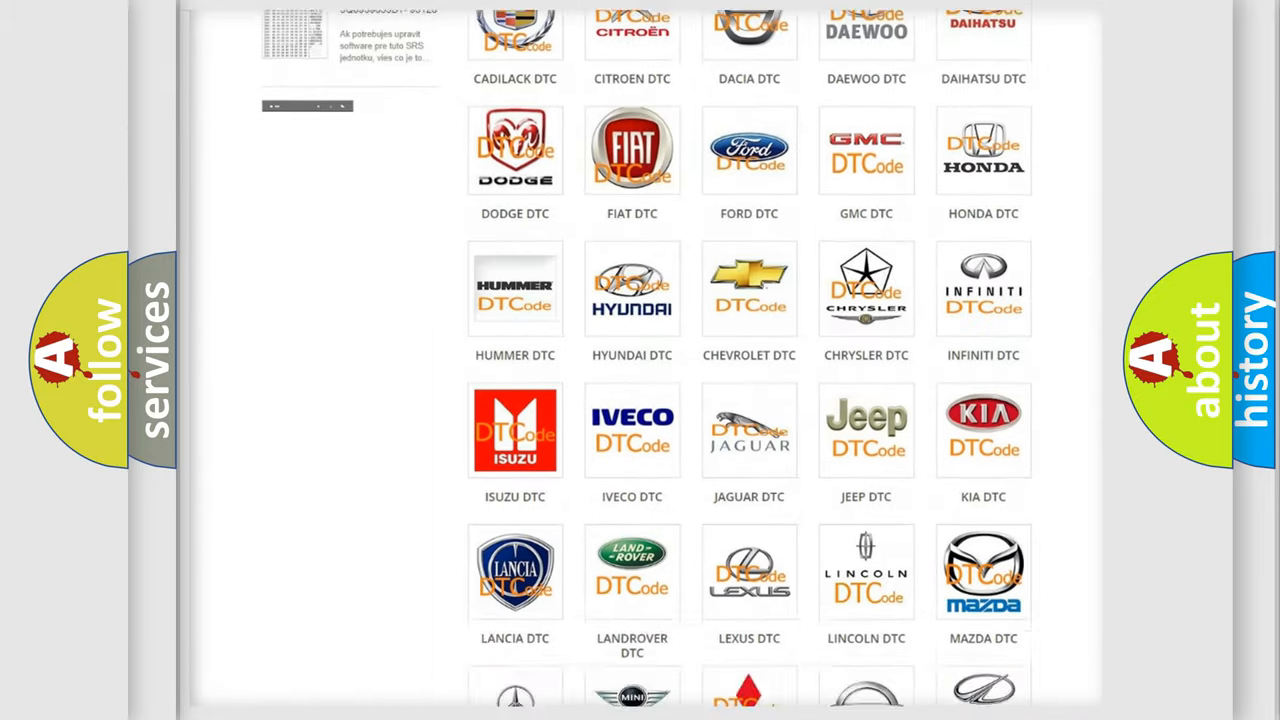
{"action": "scroll", "scroll_direction": "down", "scroll_amount": 3}
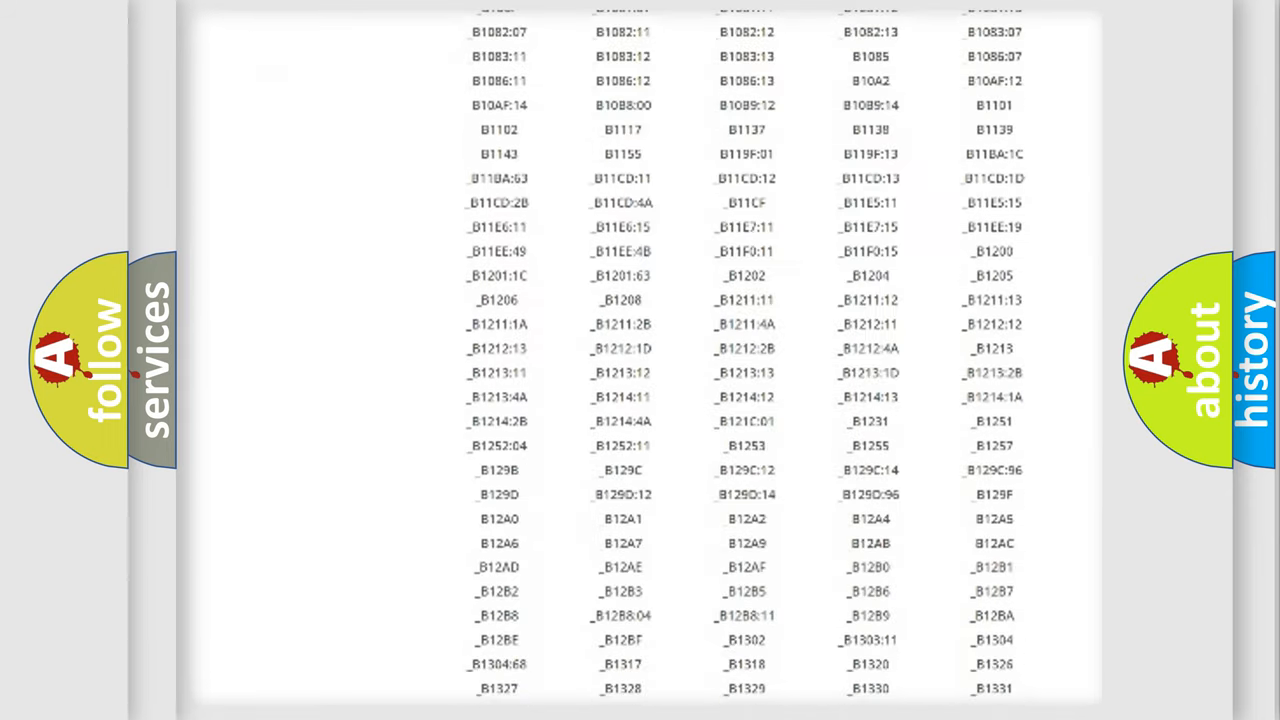
{"action": "scroll", "scroll_direction": "down", "scroll_amount": 3}
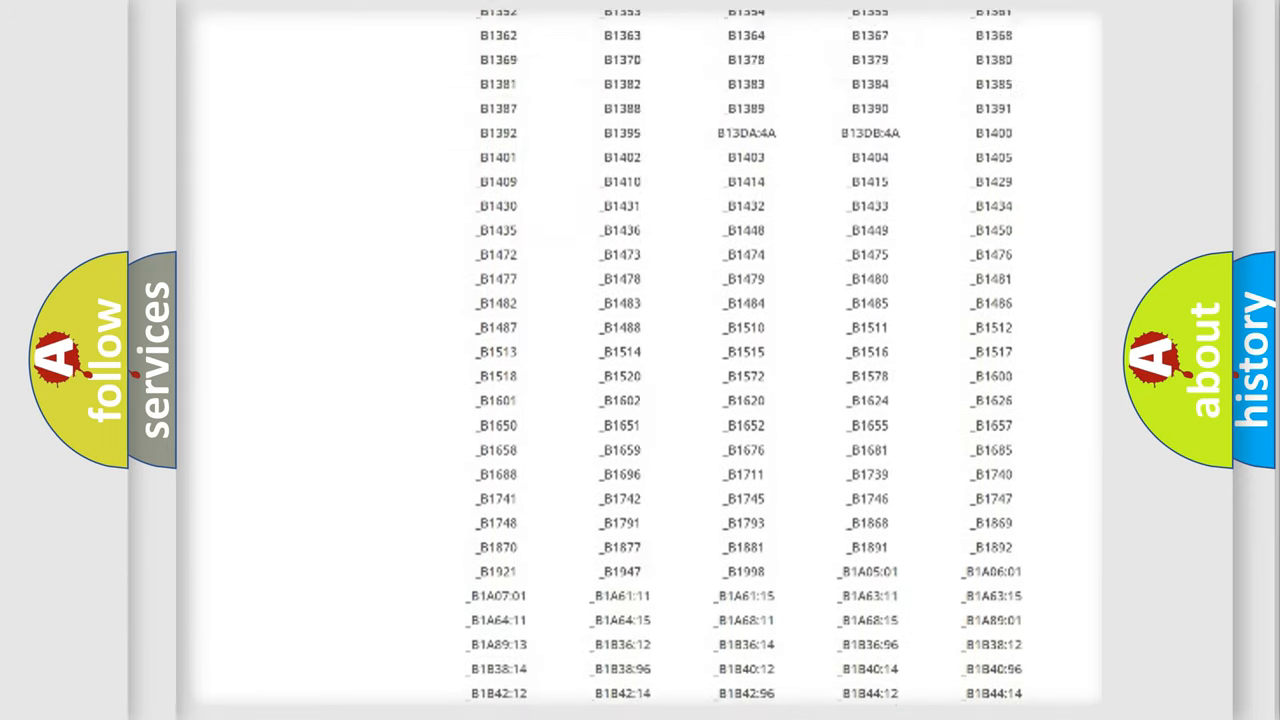